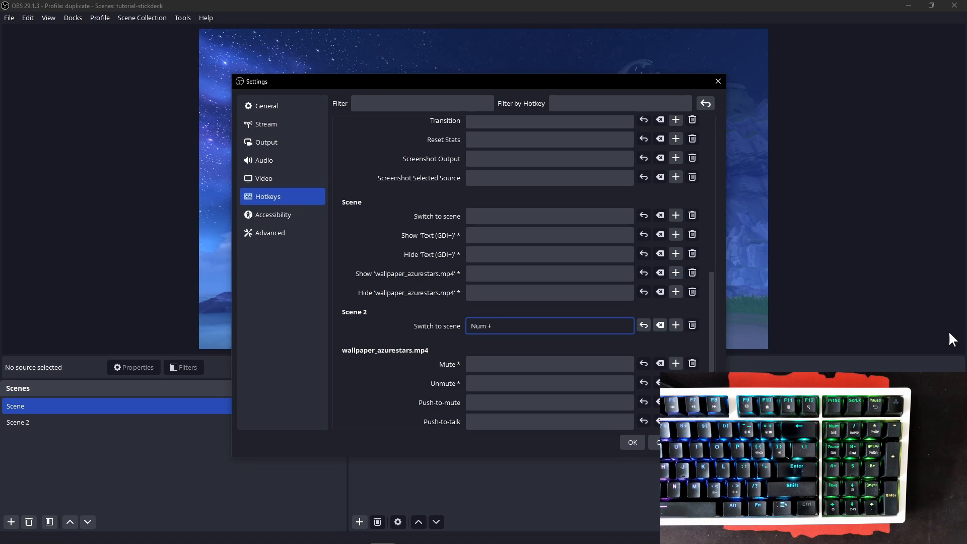
Close the OBS Settings dialog so AntiMicroX shows over the Uno/Dos scene preview.
{"action": "left_click", "coordinate": [632, 442]}
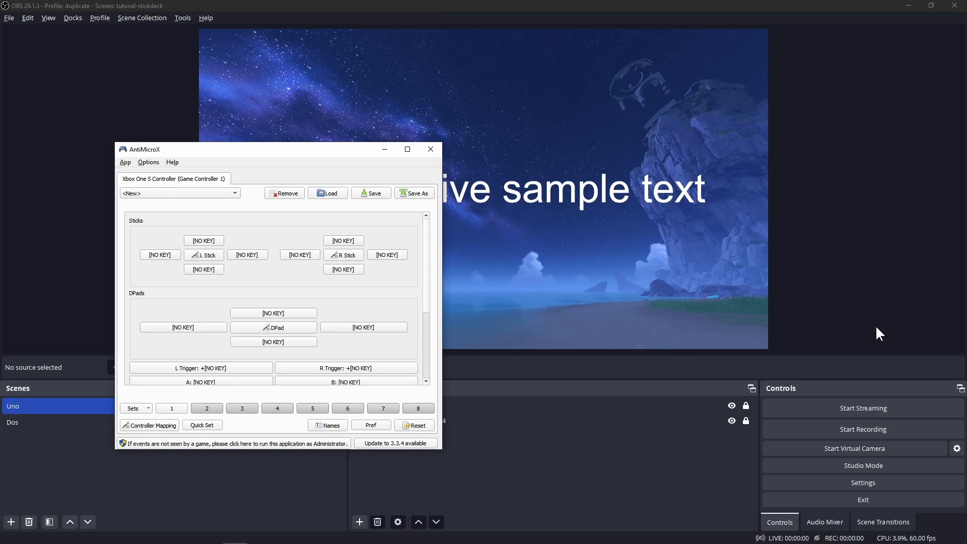
Assign G to button A and H to button B, then test the mapping in a text editor.
{"action": "left_click", "coordinate": [200, 382]}
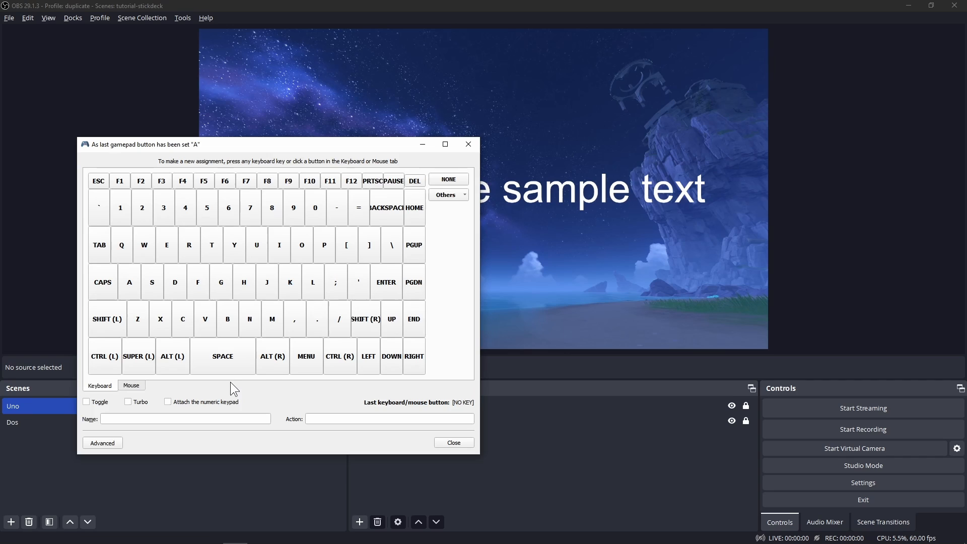
{"action": "key", "text": "g"}
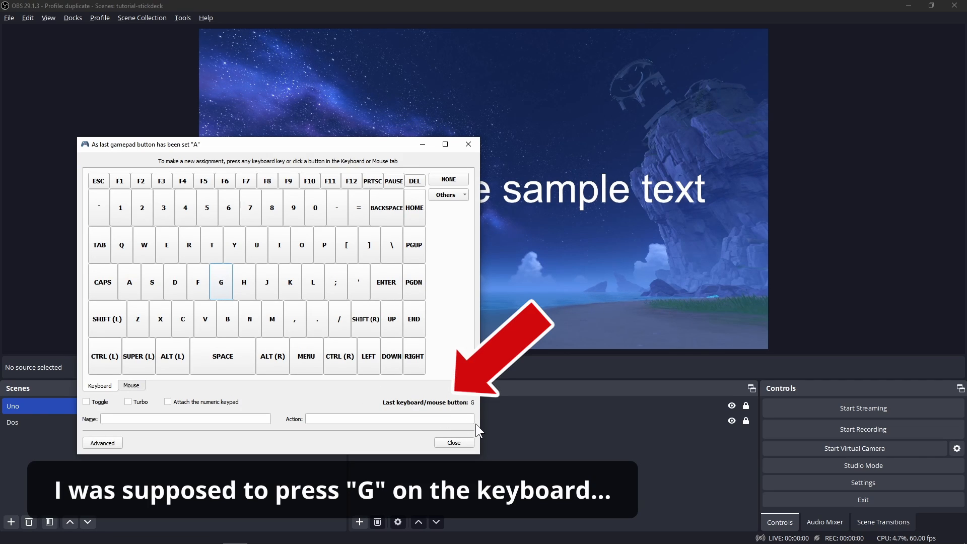
{"action": "left_click", "coordinate": [453, 444]}
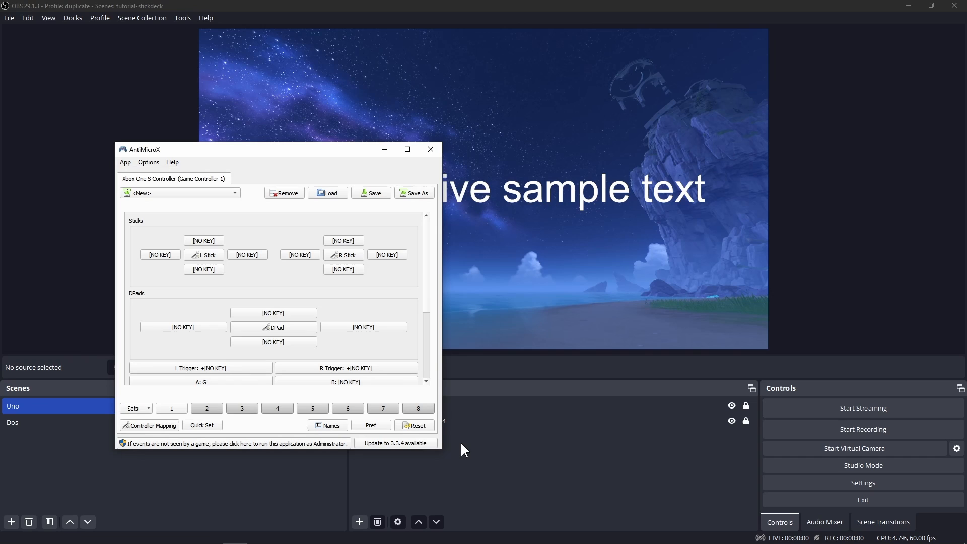
{"action": "scroll", "scroll_direction": "down", "scroll_amount": 3}
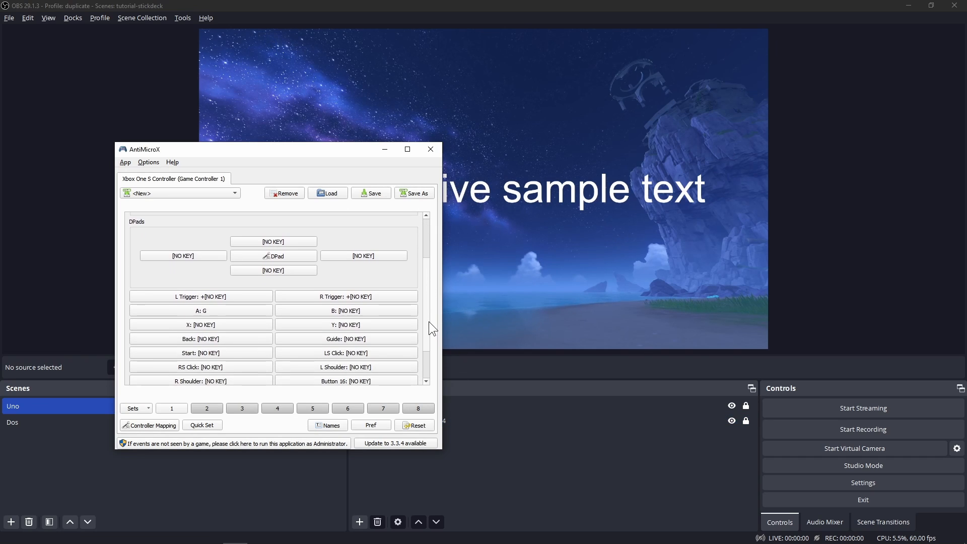
{"action": "left_click", "coordinate": [346, 311]}
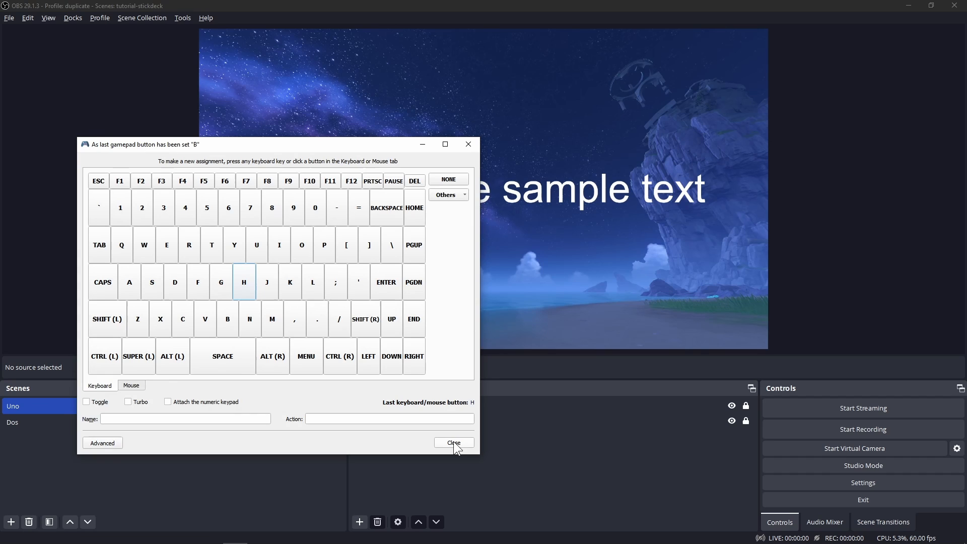
{"action": "left_click", "coordinate": [454, 443]}
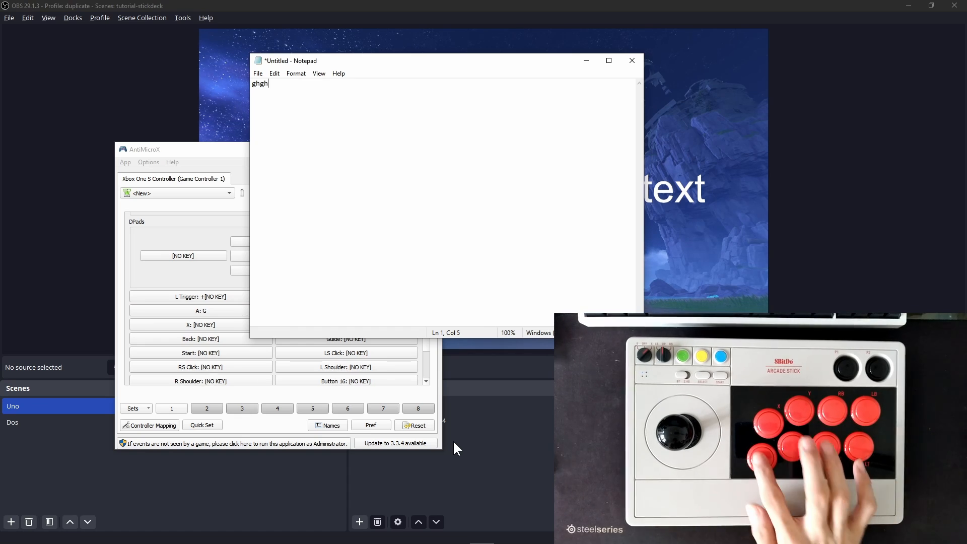
{"action": "type", "text": "ghghghghghghghghghg"}
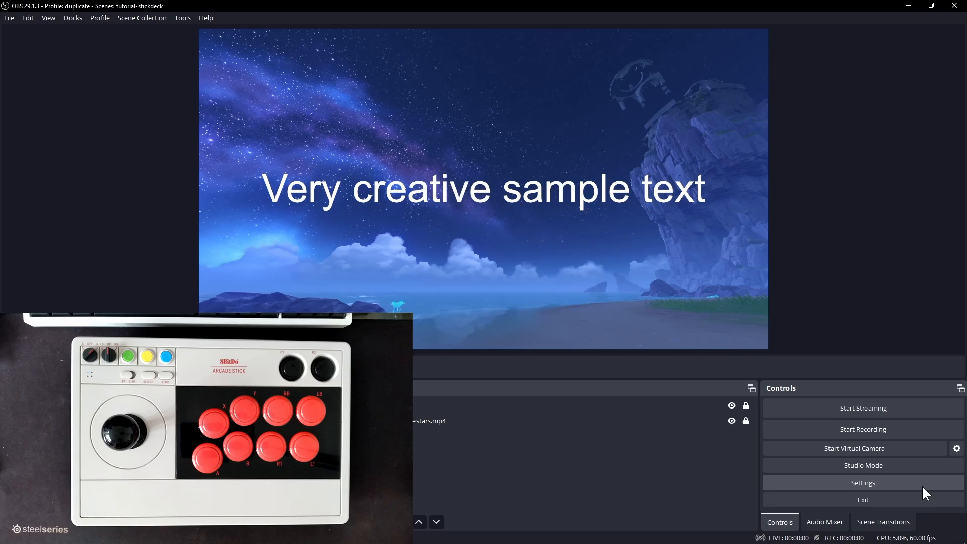
In Settings > Hotkeys, bind 'Switch to scene' Uno to G and Dos to H.
{"action": "left_click", "coordinate": [863, 483]}
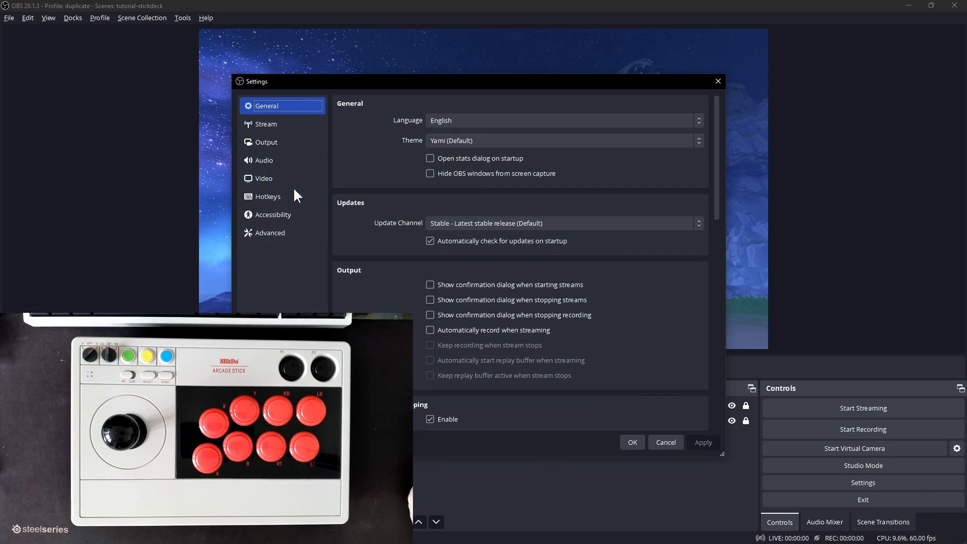
{"action": "left_click", "coordinate": [268, 197]}
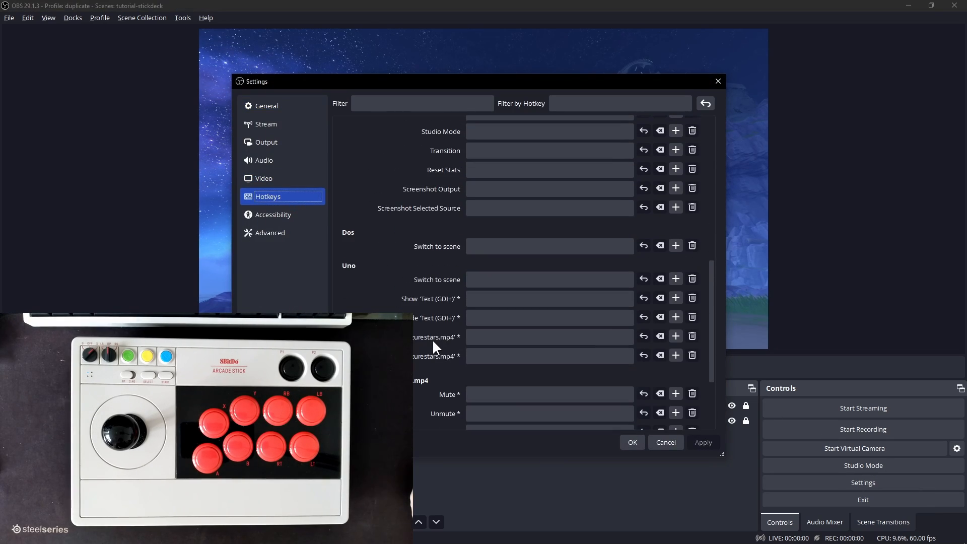
{"action": "left_click", "coordinate": [550, 279]}
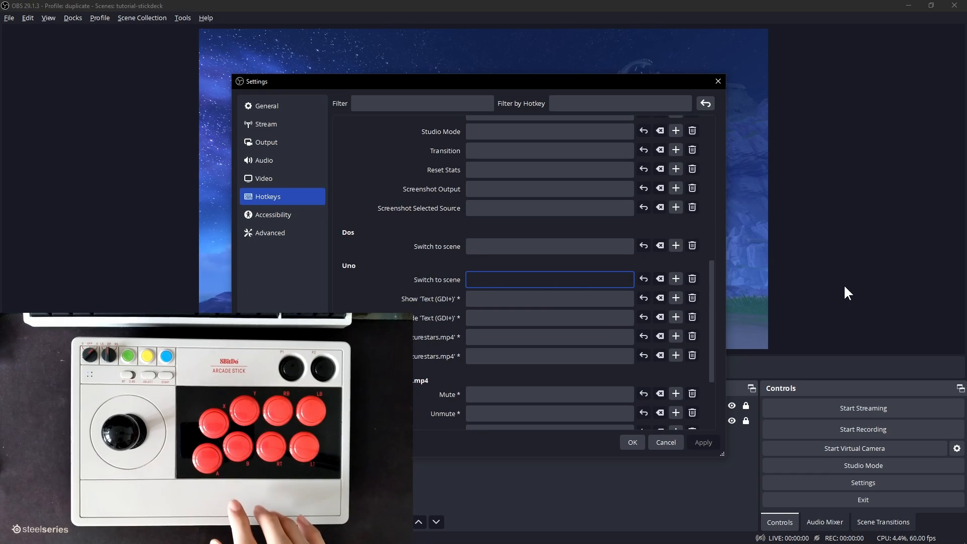
{"action": "type", "text": "G"}
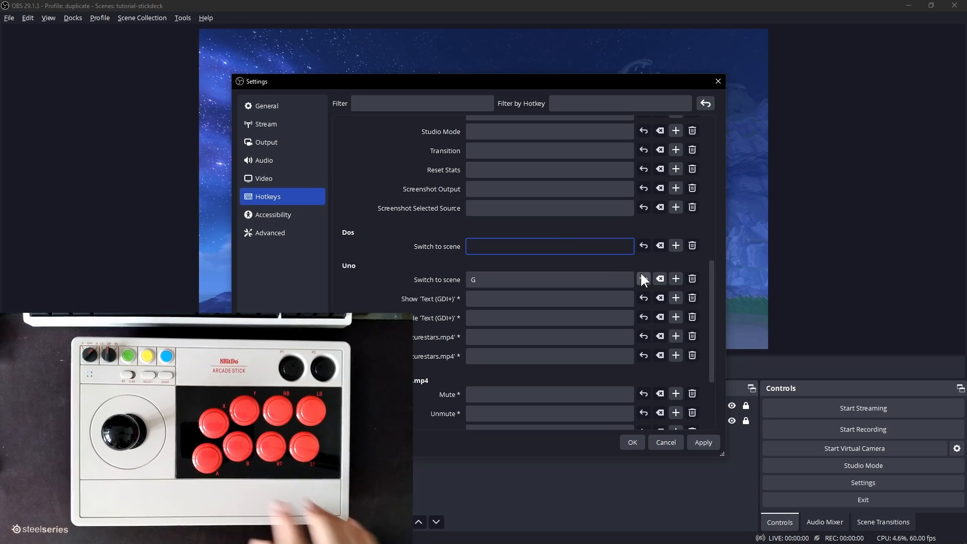
{"action": "type", "text": "H"}
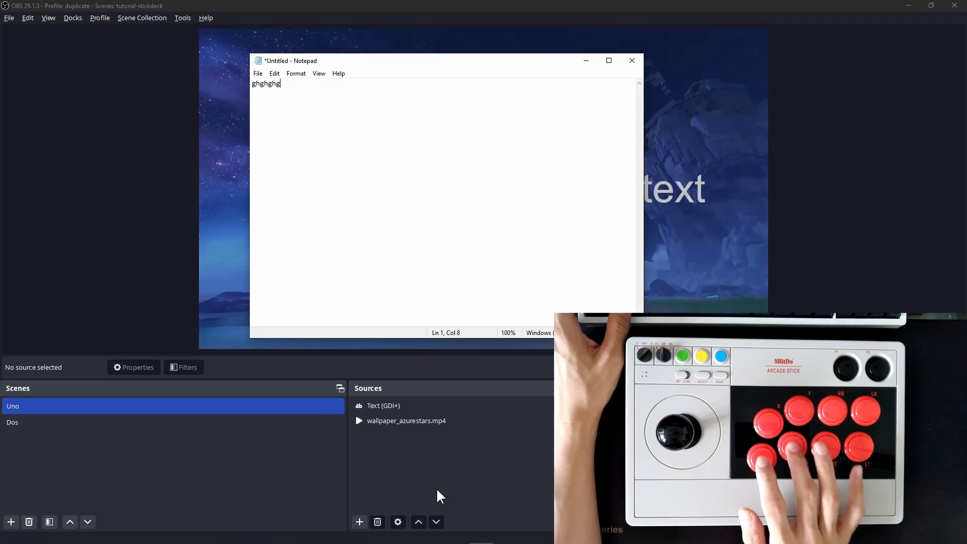
{"action": "left_click", "coordinate": [12, 422]}
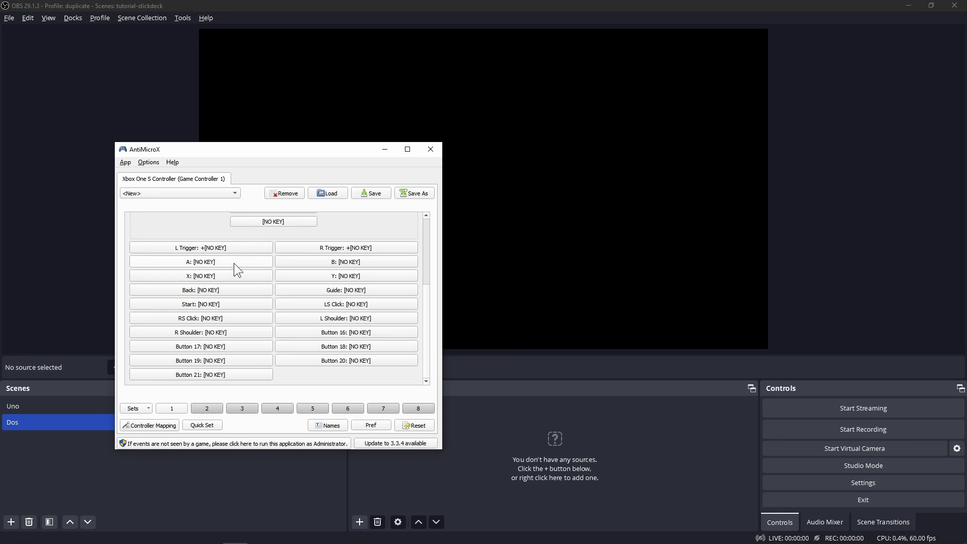
Through the Advanced assignment, make button A send Ctrl, Shift, Alt and G together.
{"action": "left_click", "coordinate": [201, 263]}
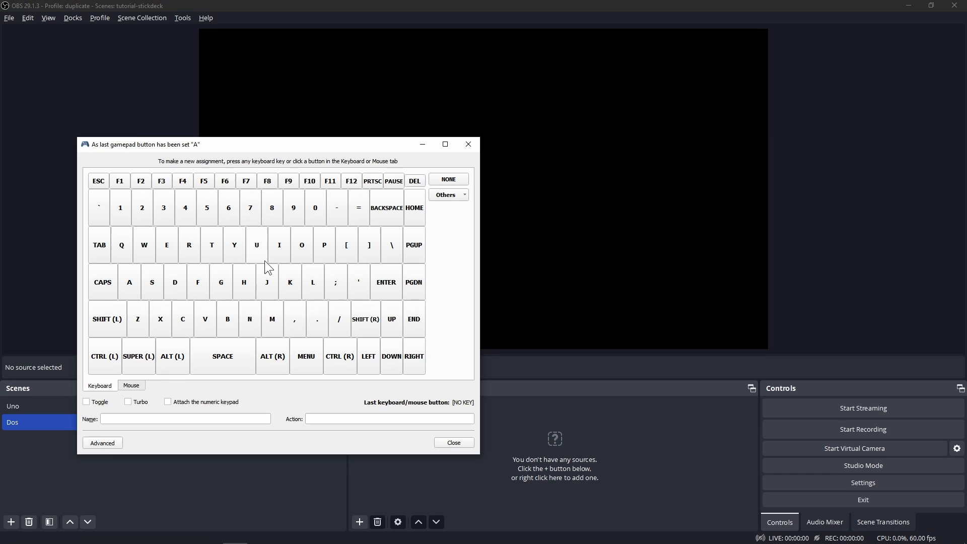
{"action": "key", "text": "ctrl"}
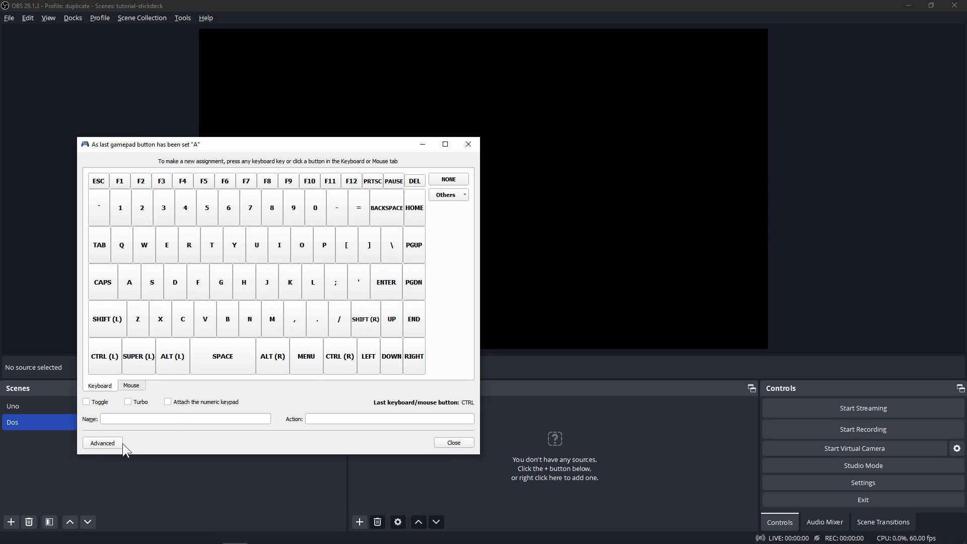
{"action": "left_click", "coordinate": [103, 444]}
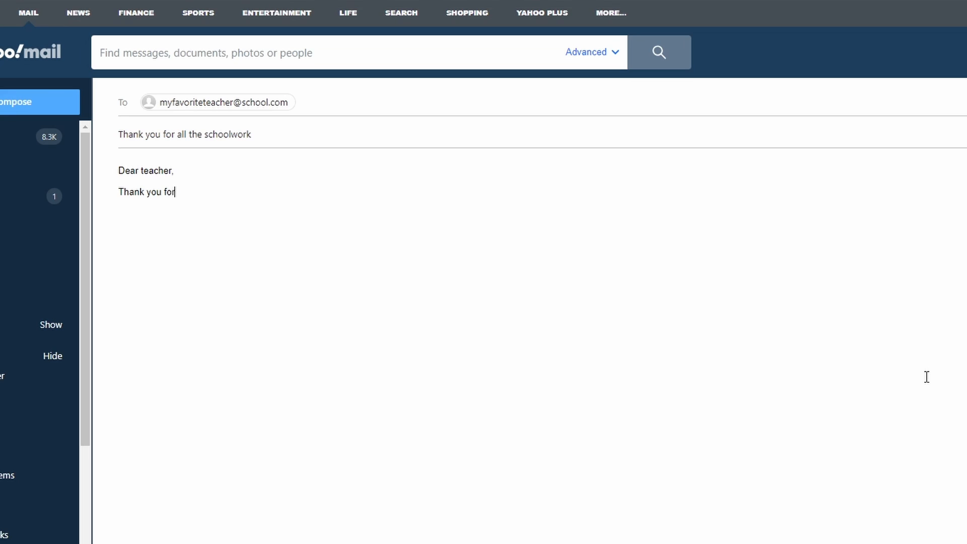
{"action": "type", "text": "all the schoolwork you made me do"}
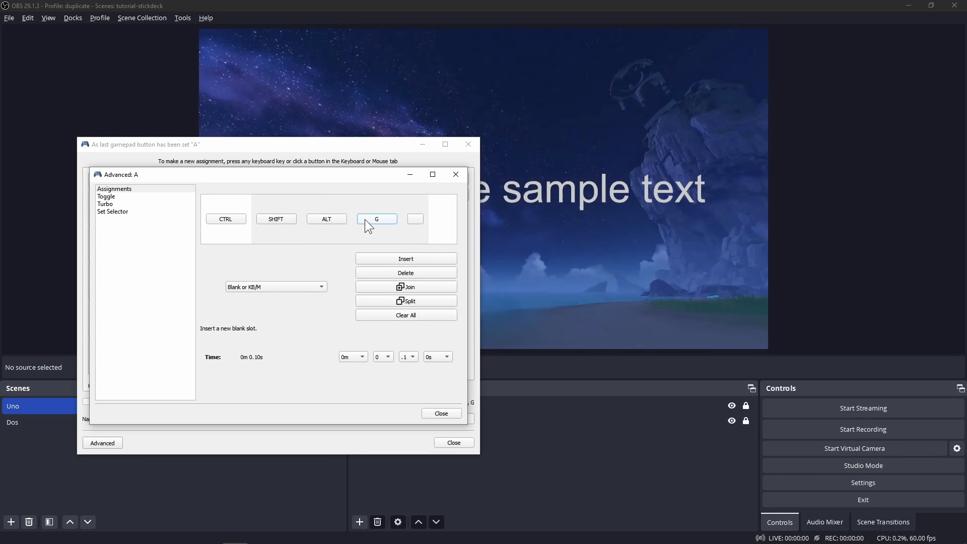
{"action": "mouse_move", "coordinate": [449, 418]}
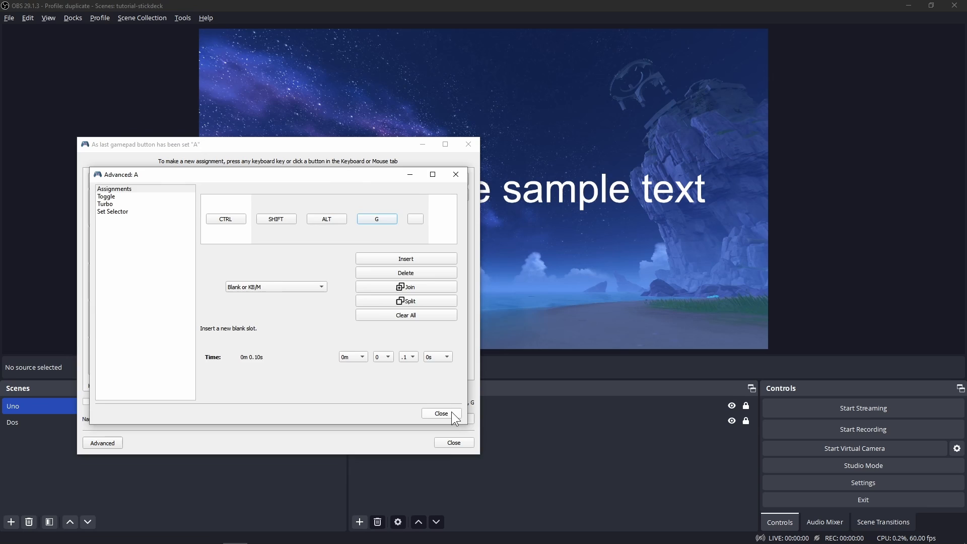
{"action": "left_click", "coordinate": [441, 414]}
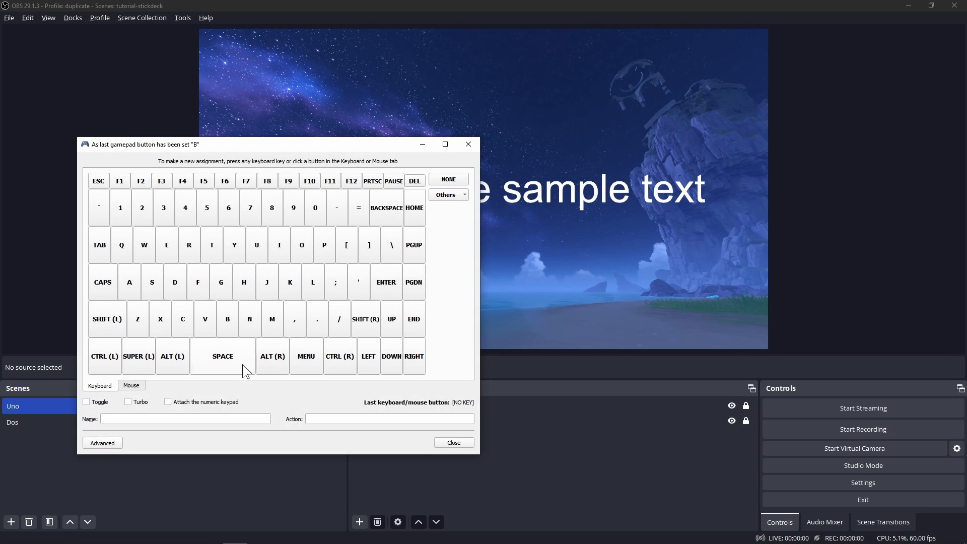
{"action": "left_click", "coordinate": [453, 443]}
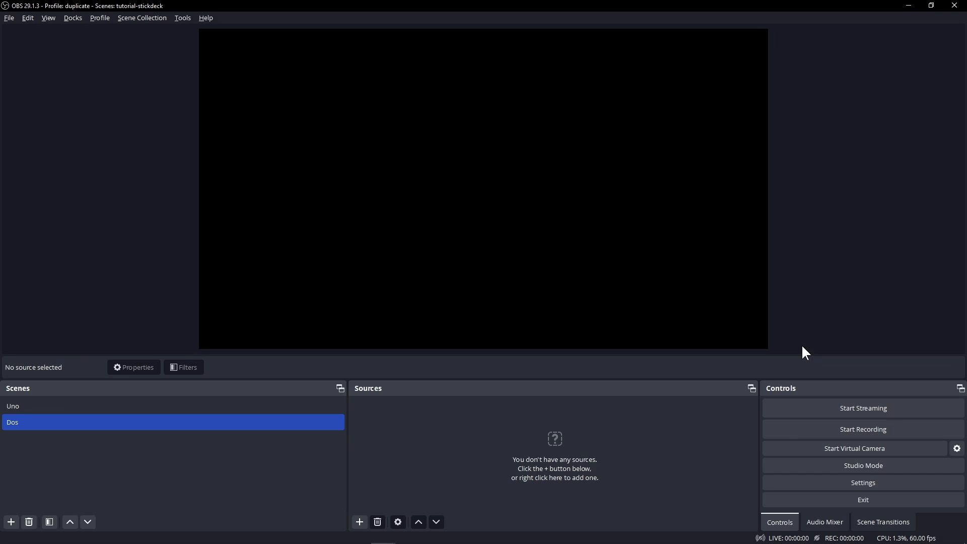
{"action": "mouse_move", "coordinate": [843, 487]}
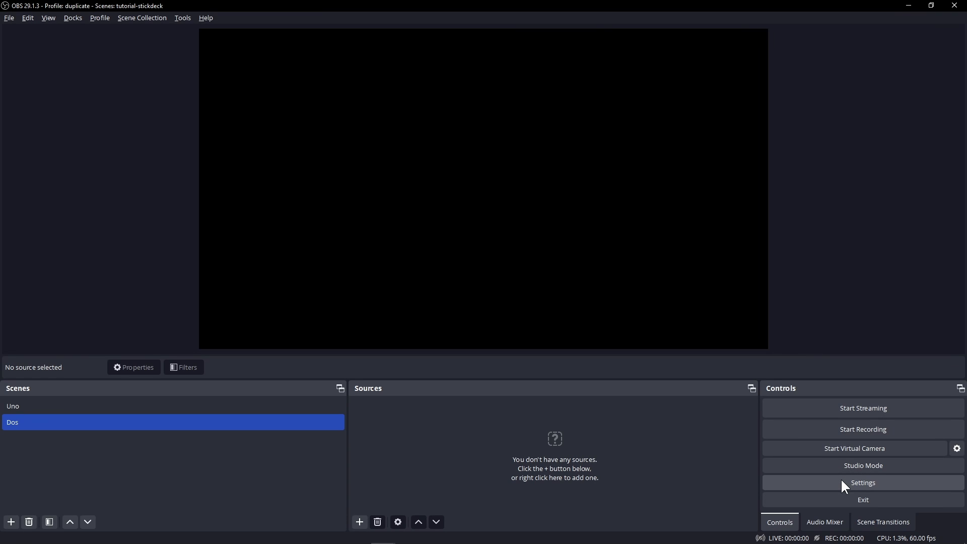
Reopen OBS Settings and bind switching to Dos to Ctrl+Alt+Shift+H.
{"action": "left_click", "coordinate": [863, 483]}
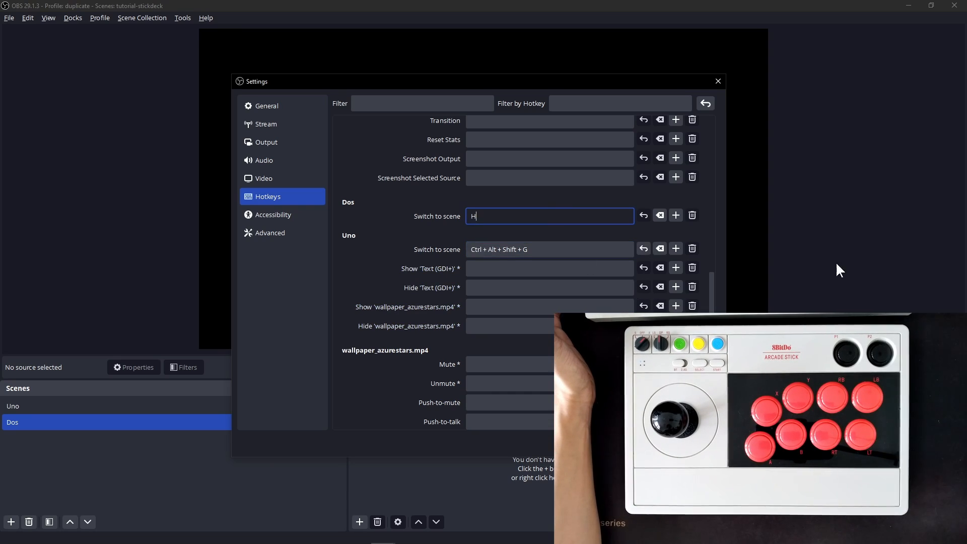
{"action": "key", "text": "ctrl+alt+shift+h"}
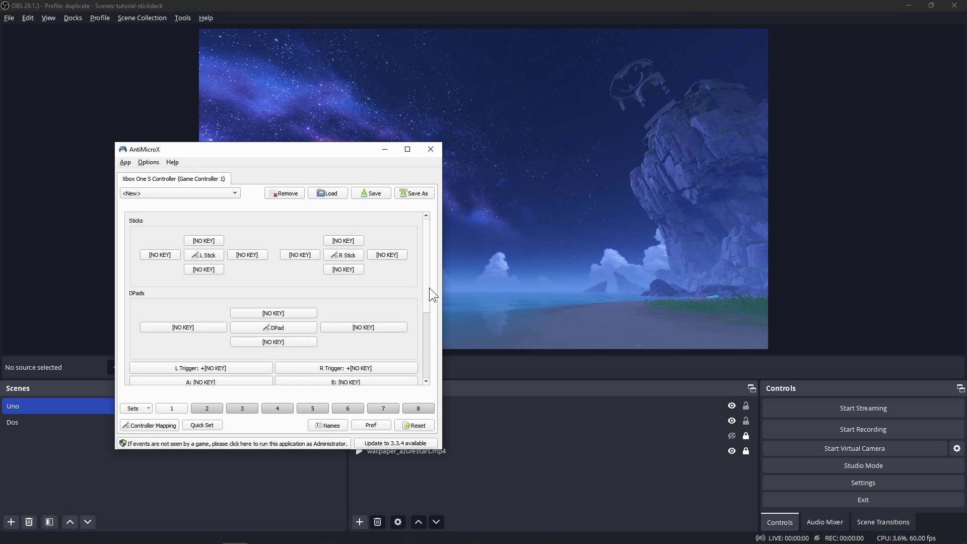
Review X's Advanced sequence CTRL, SHIFT, ALT, T, then bring up OBS Settings.
{"action": "left_click", "coordinate": [201, 382]}
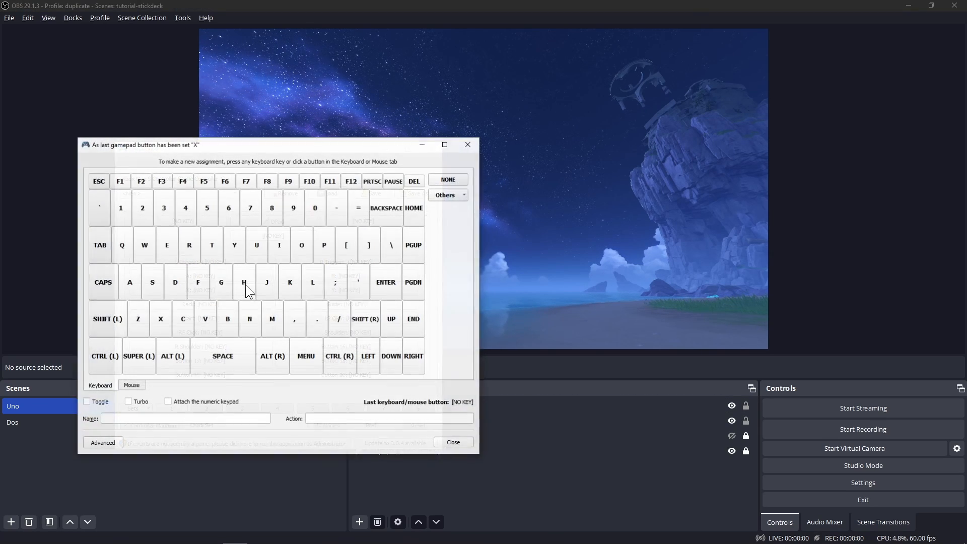
{"action": "left_click", "coordinate": [103, 442]}
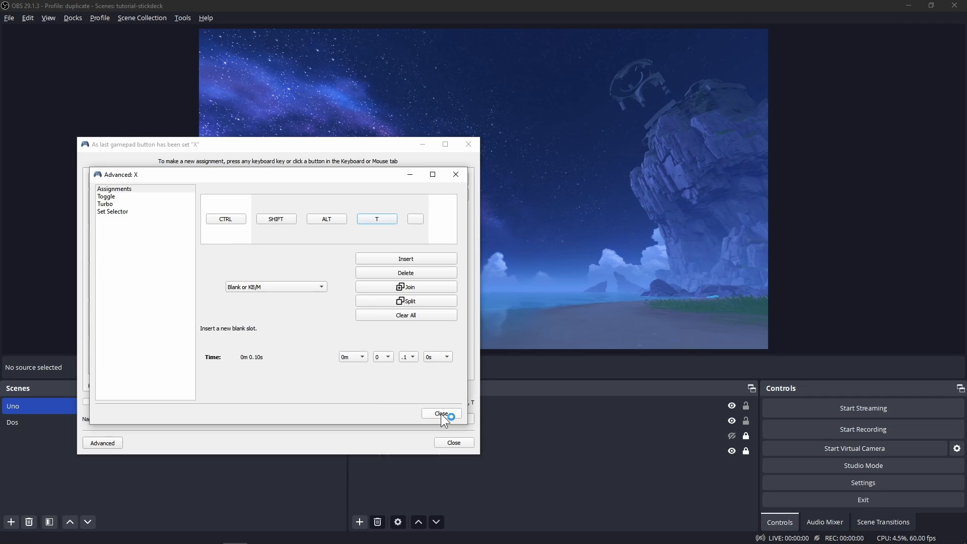
{"action": "left_click", "coordinate": [442, 413]}
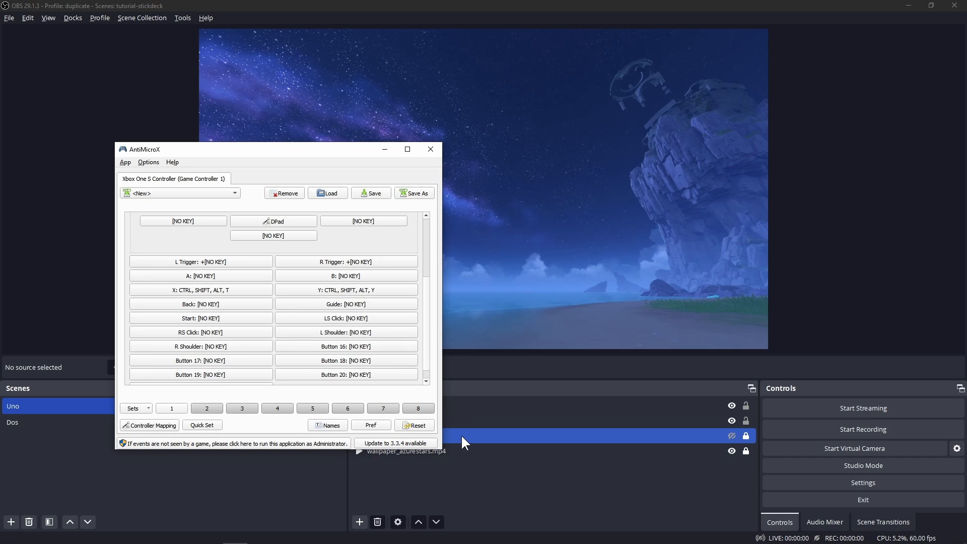
{"action": "left_click", "coordinate": [201, 346]}
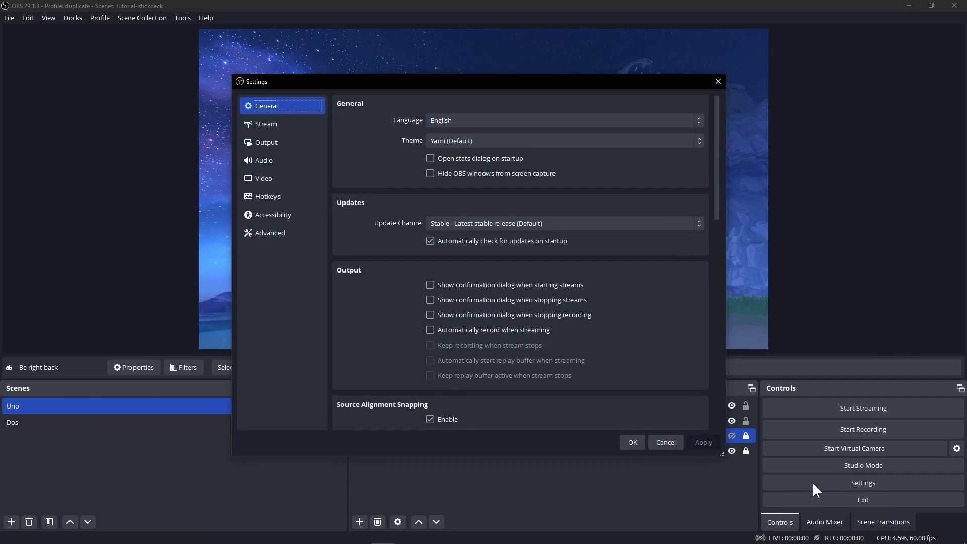
Bind Show and Hide 'Be right back' both to Ctrl+Alt+Shift+U and confirm with OK.
{"action": "left_click", "coordinate": [268, 197]}
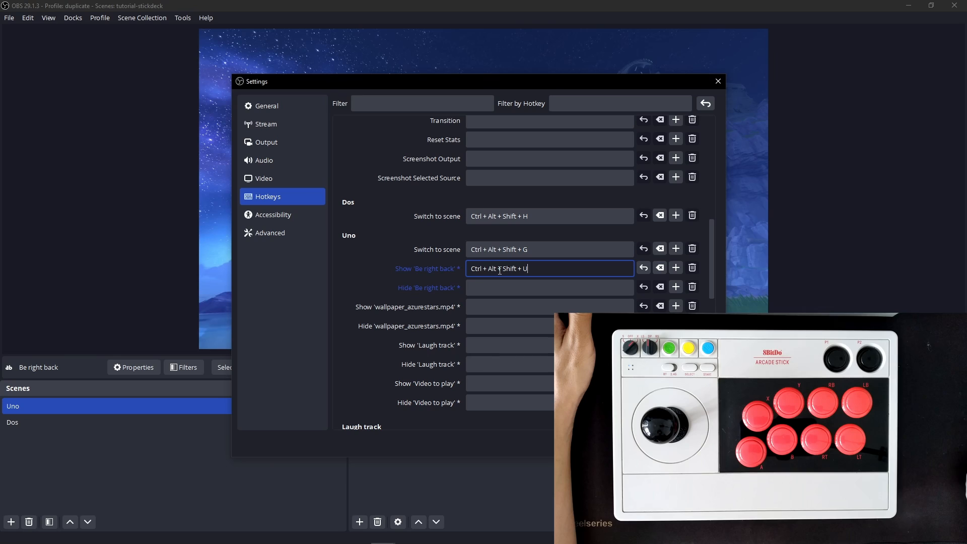
{"action": "left_click", "coordinate": [550, 288]}
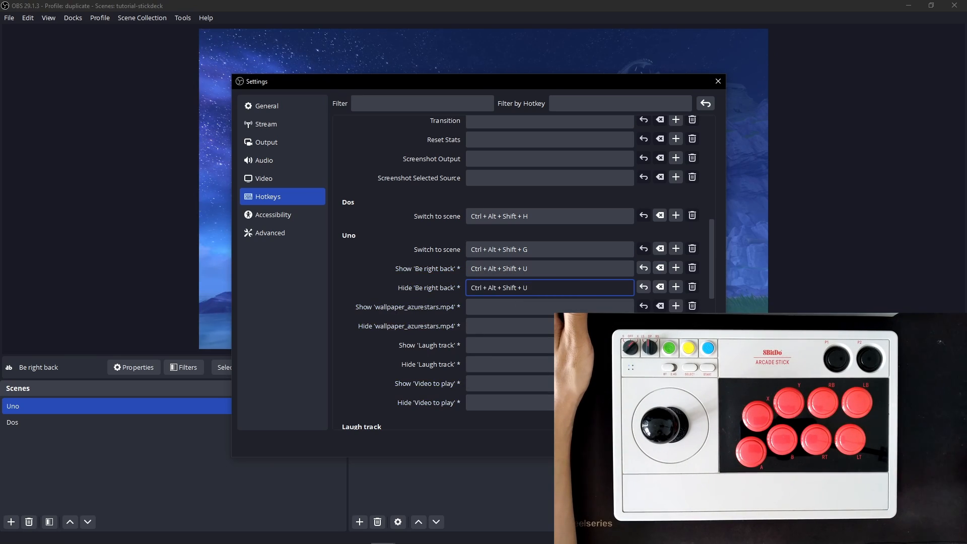
{"action": "left_click", "coordinate": [717, 80]}
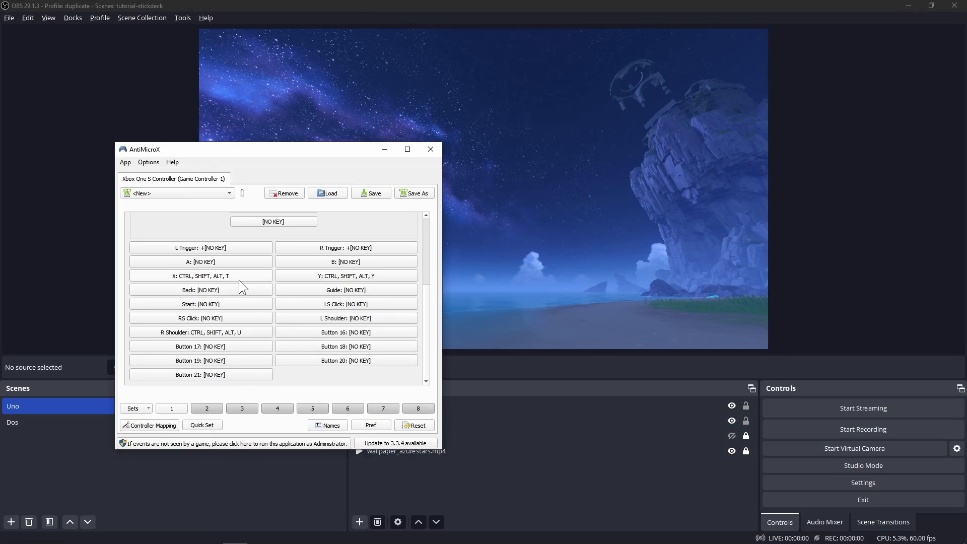
Delete SHIFT from X's Advanced sequence, leaving CTRL, ALT, T.
{"action": "left_click", "coordinate": [201, 275]}
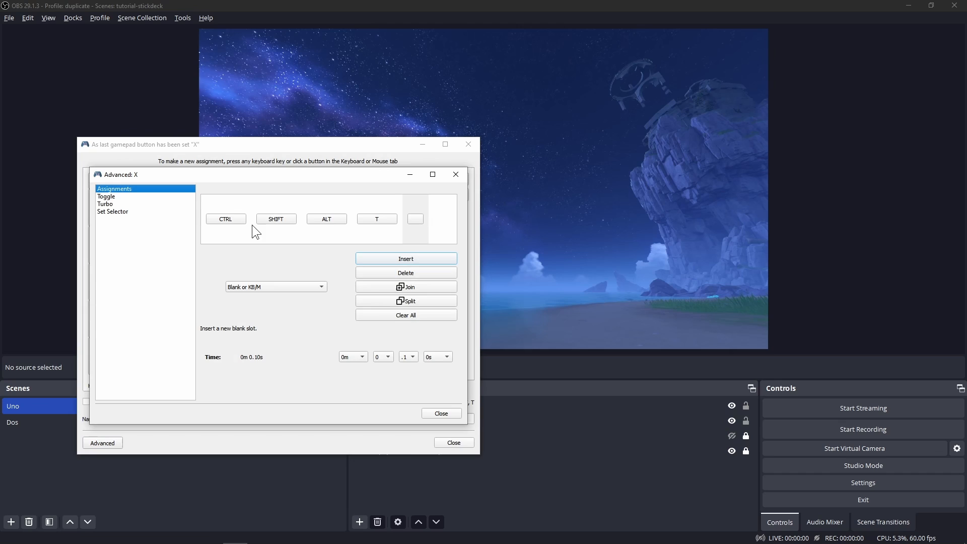
{"action": "left_click", "coordinate": [276, 219]}
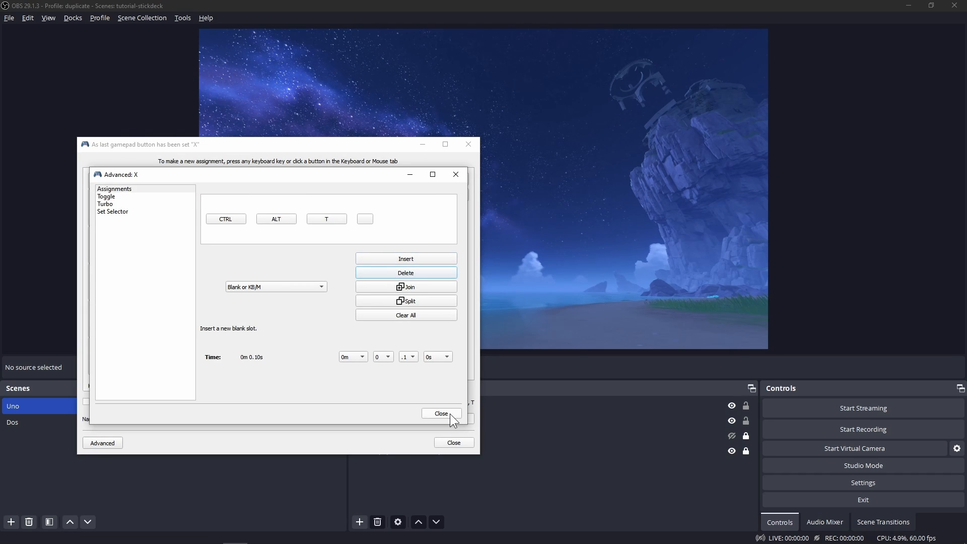
{"action": "left_click", "coordinate": [442, 413]}
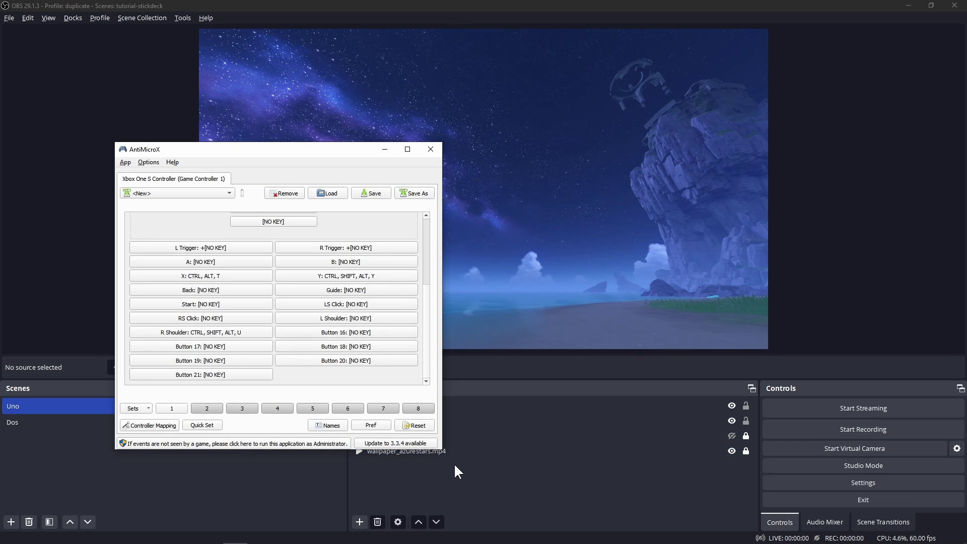
Map the left trigger press to Shift and switch back to OBS.
{"action": "left_click", "coordinate": [200, 248]}
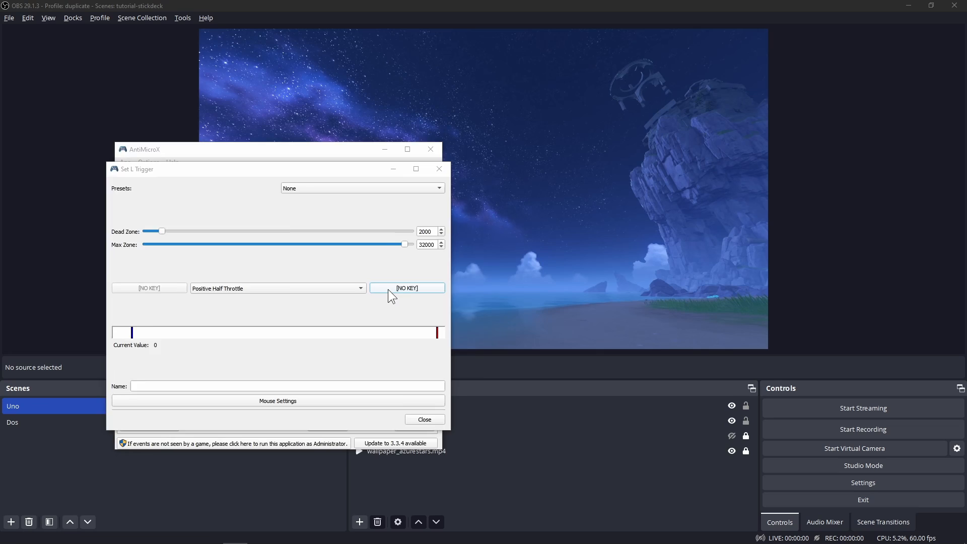
{"action": "left_click", "coordinate": [407, 289]}
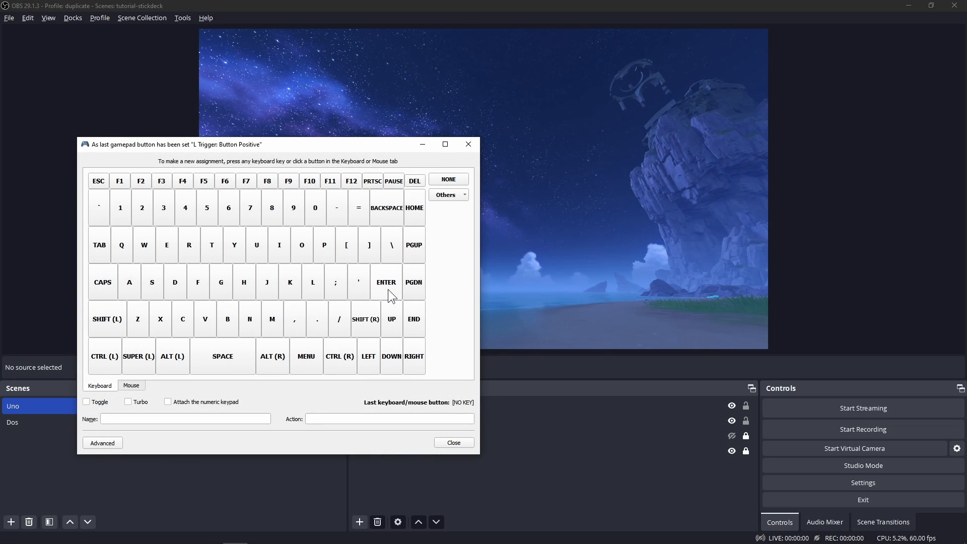
{"action": "key", "text": "shift"}
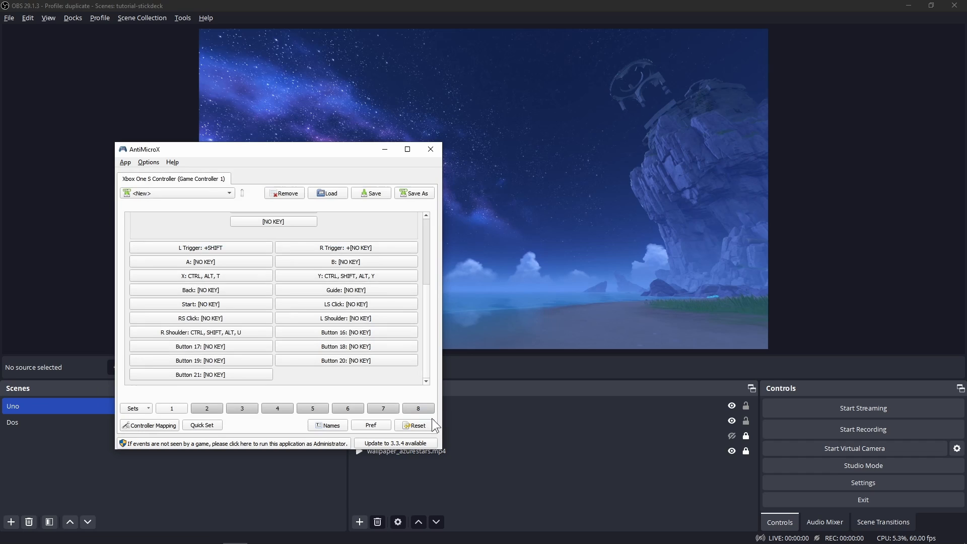
{"action": "left_click", "coordinate": [430, 149]}
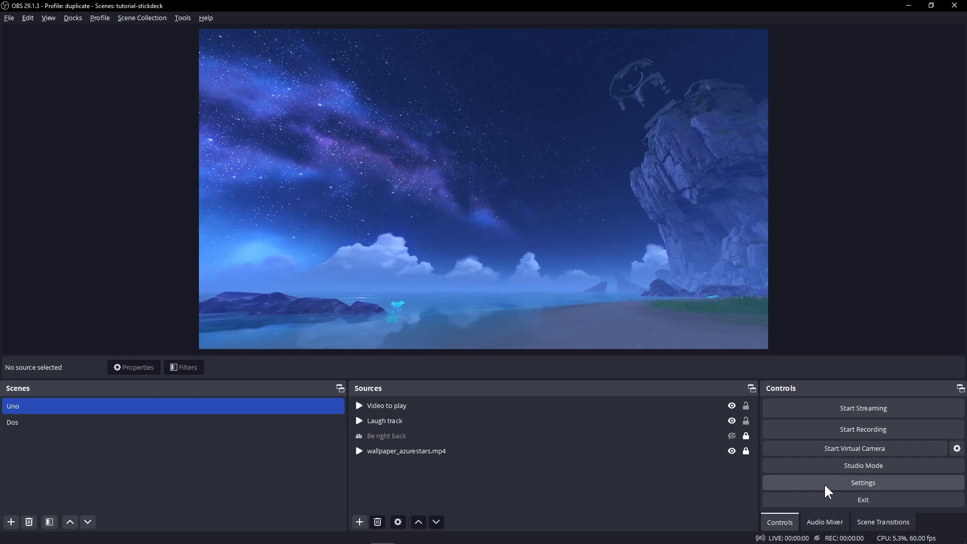
Set Video to play Restart to Ctrl+Alt+Shift+T and Stop to Ctrl+Alt+T, confirm with OK.
{"action": "left_click", "coordinate": [863, 483]}
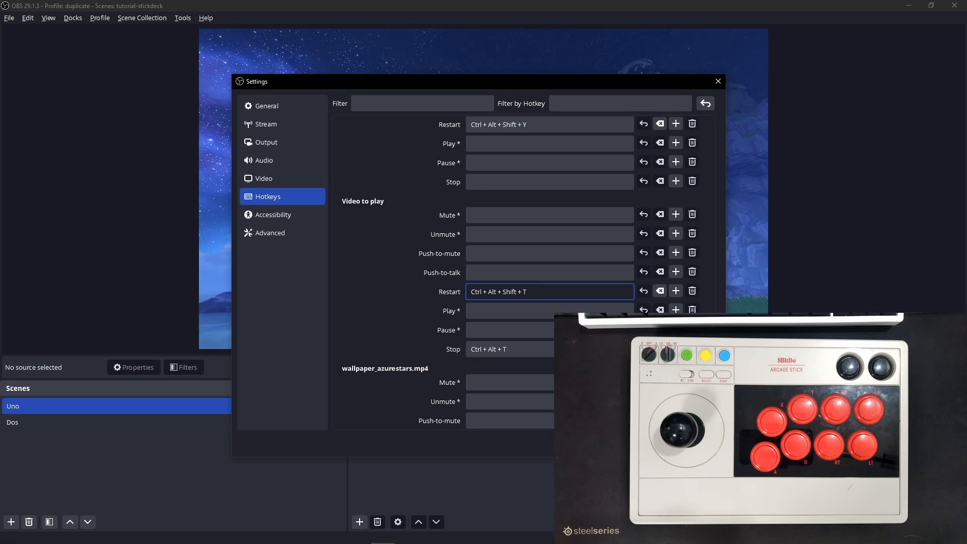
{"action": "left_click", "coordinate": [718, 80]}
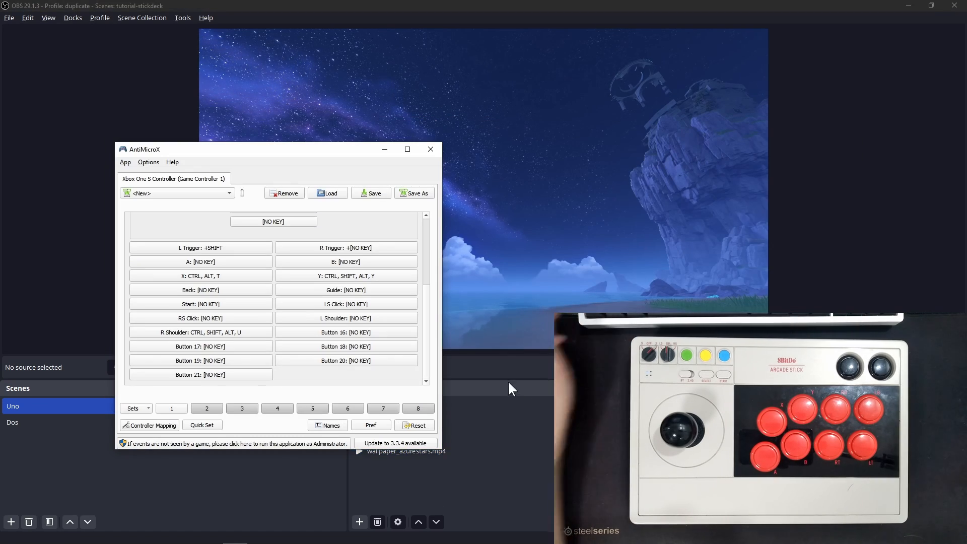
Review R Shoulder's Advanced sequence to drop SHIFT, then return to OBS Hotkeys.
{"action": "left_click", "coordinate": [201, 333]}
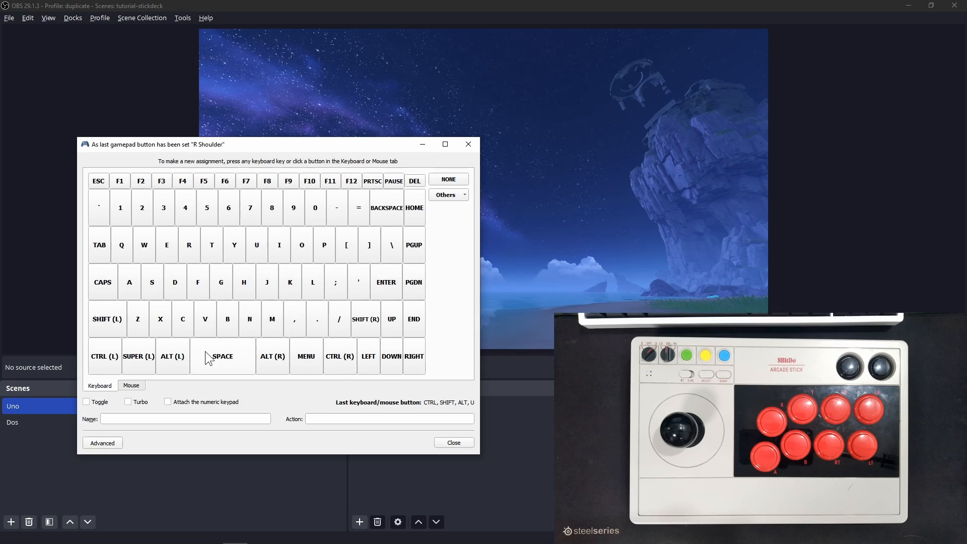
{"action": "left_click", "coordinate": [103, 443]}
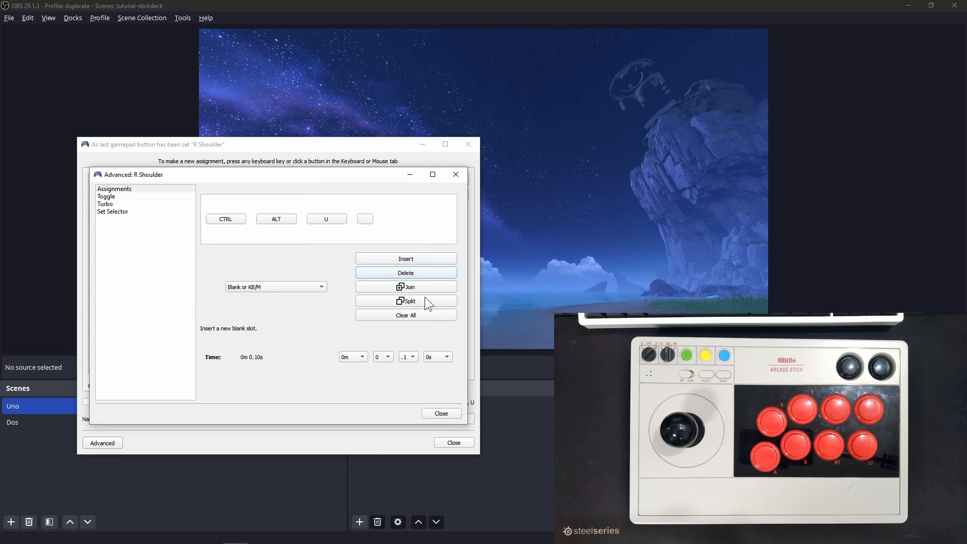
{"action": "left_click", "coordinate": [442, 413]}
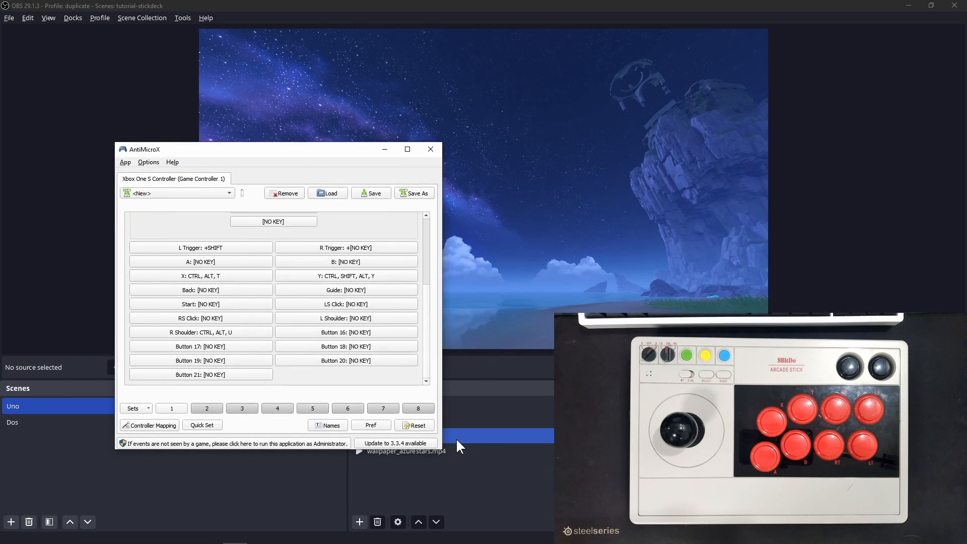
{"action": "left_click", "coordinate": [430, 149]}
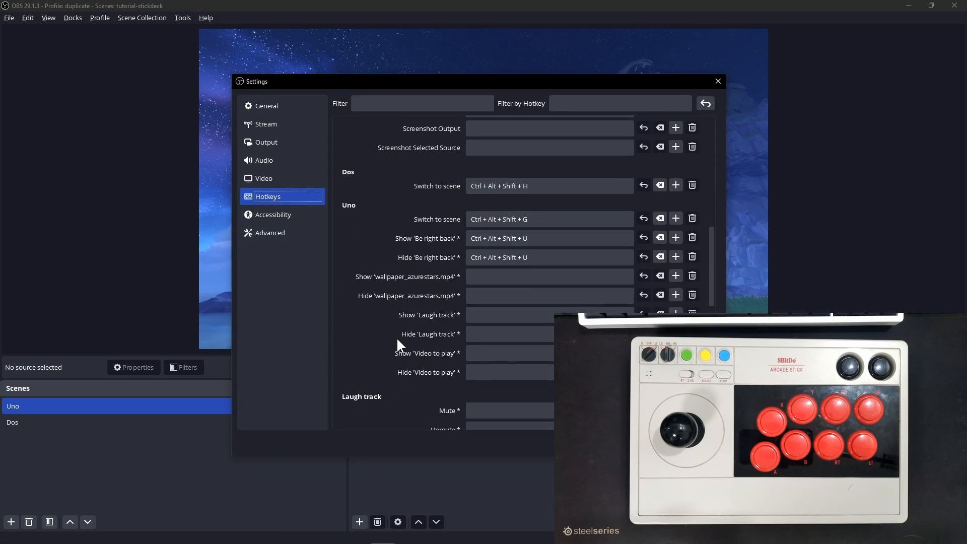
Rebind hiding 'Be right back' to Ctrl+Alt+U and confirm settings with OK.
{"action": "left_click", "coordinate": [555, 257]}
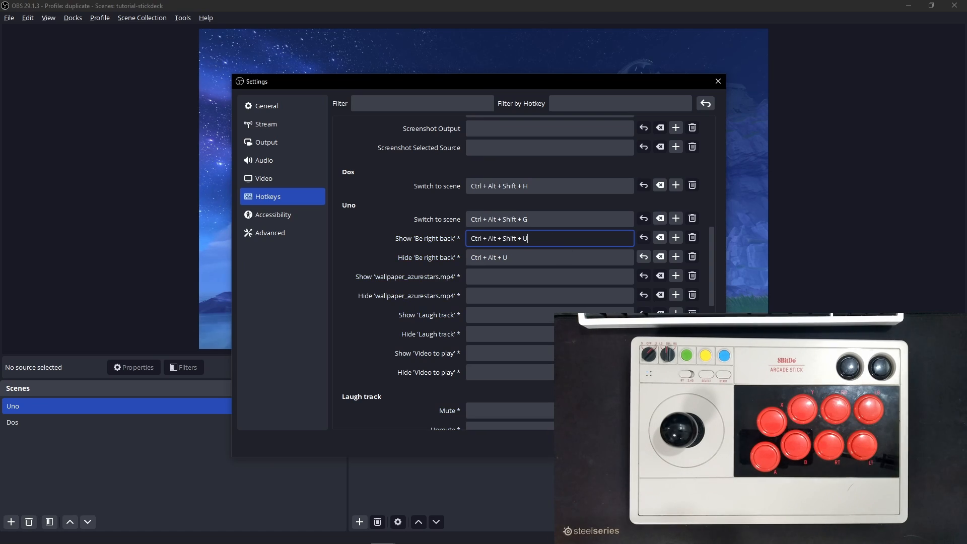
{"action": "left_click", "coordinate": [717, 81]}
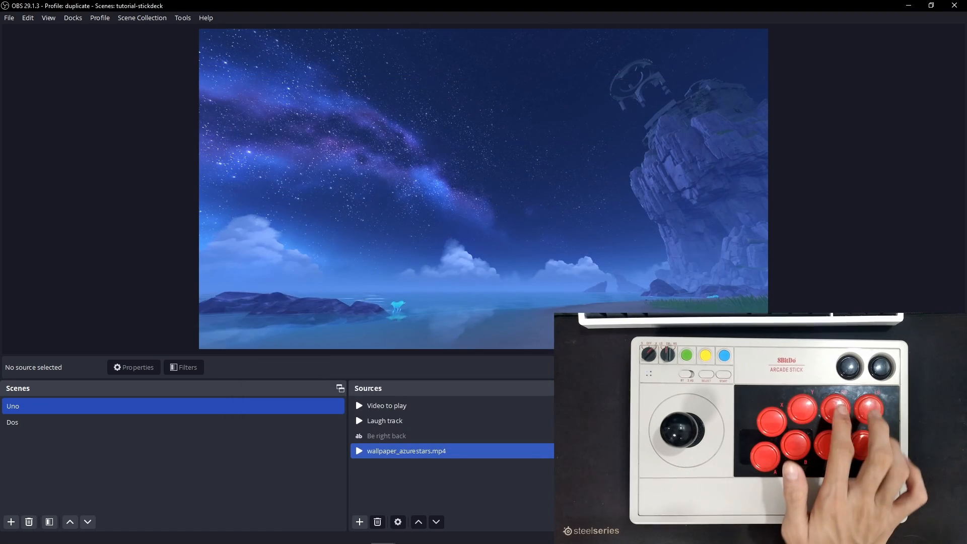